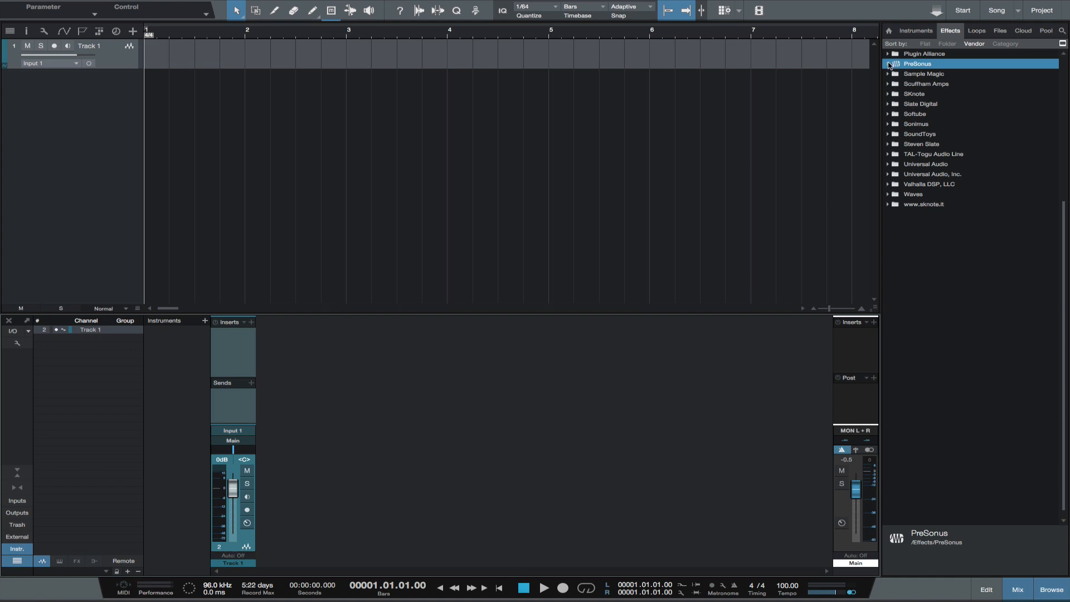
Step: Expand the Universal Audio vendor folder to list its AU effects as plain rows
left_click(888, 63)
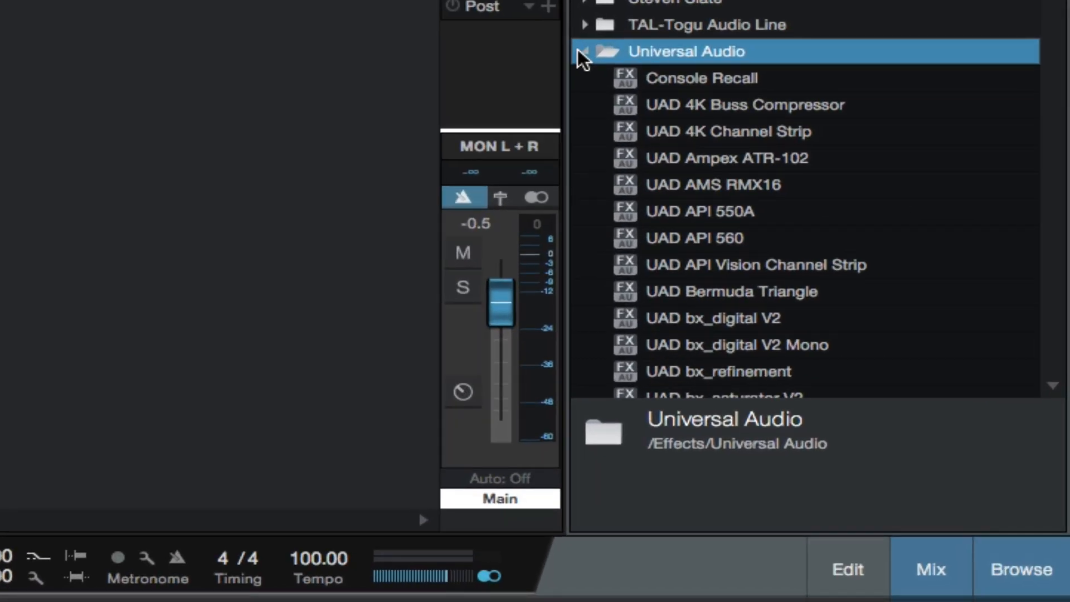
Step: Collapse Universal Audio and expand Universal Audio, Inc. to see VST effects with thumbnails
left_click(583, 52)
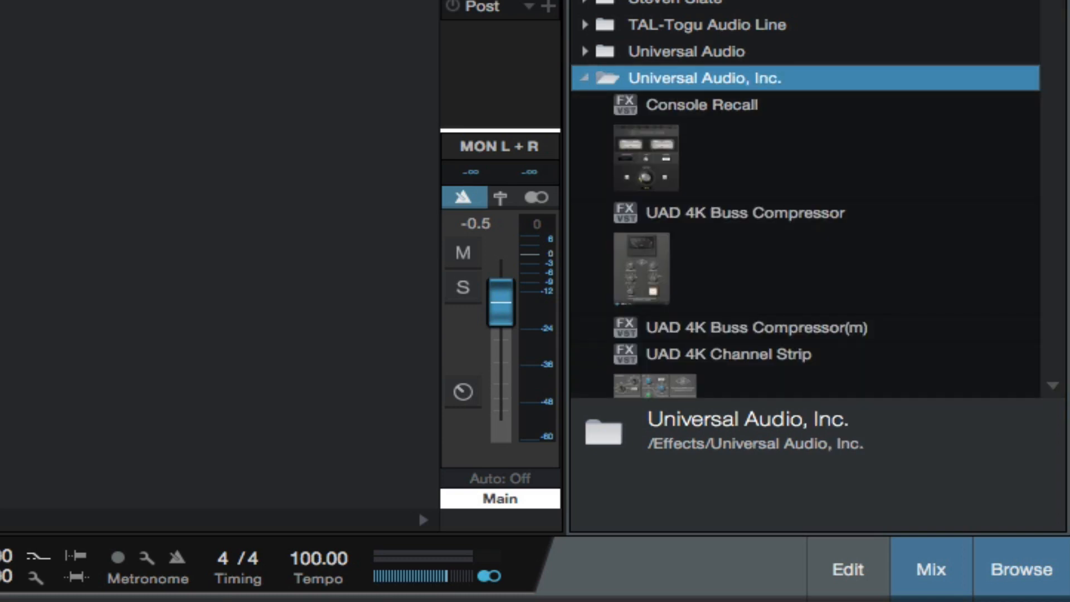
scroll("down", 3)
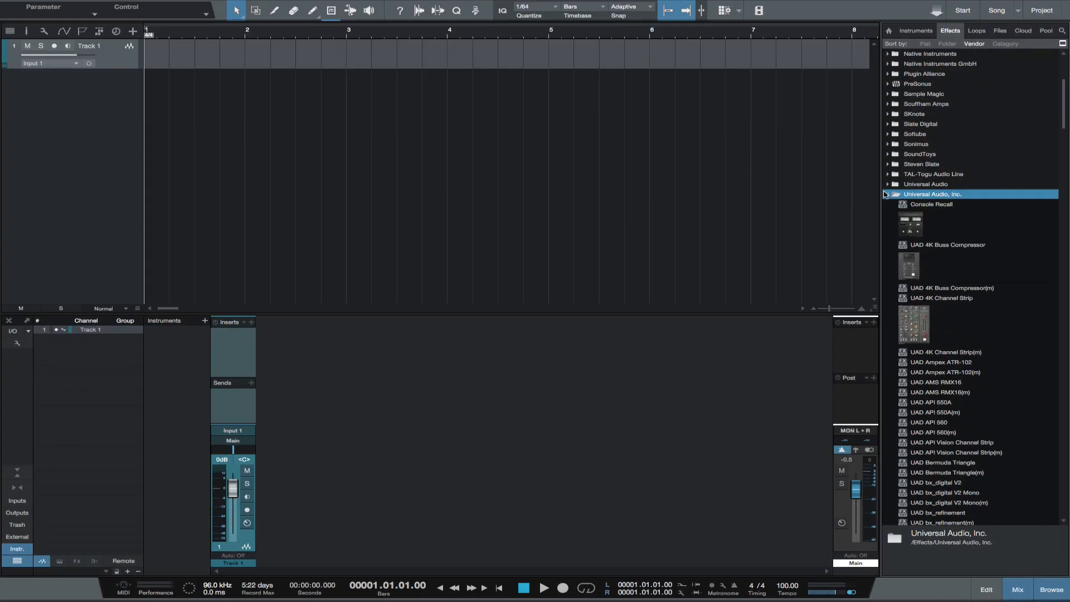
Step: Collapse the Universal Audio, Inc. folder, leaving only closed vendor folders
left_click(886, 194)
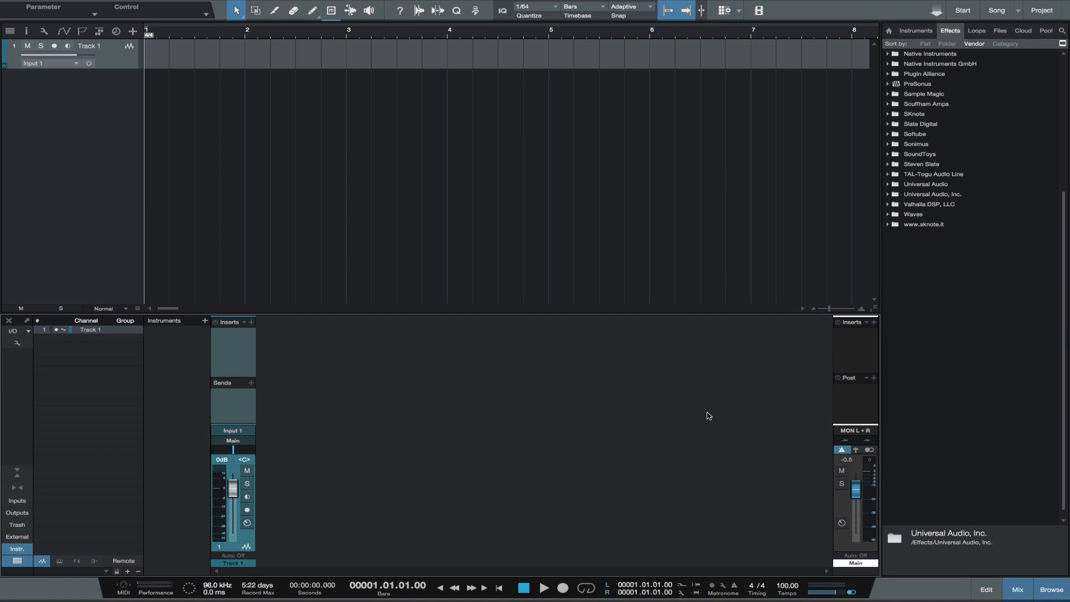
mouse_move(546, 486)
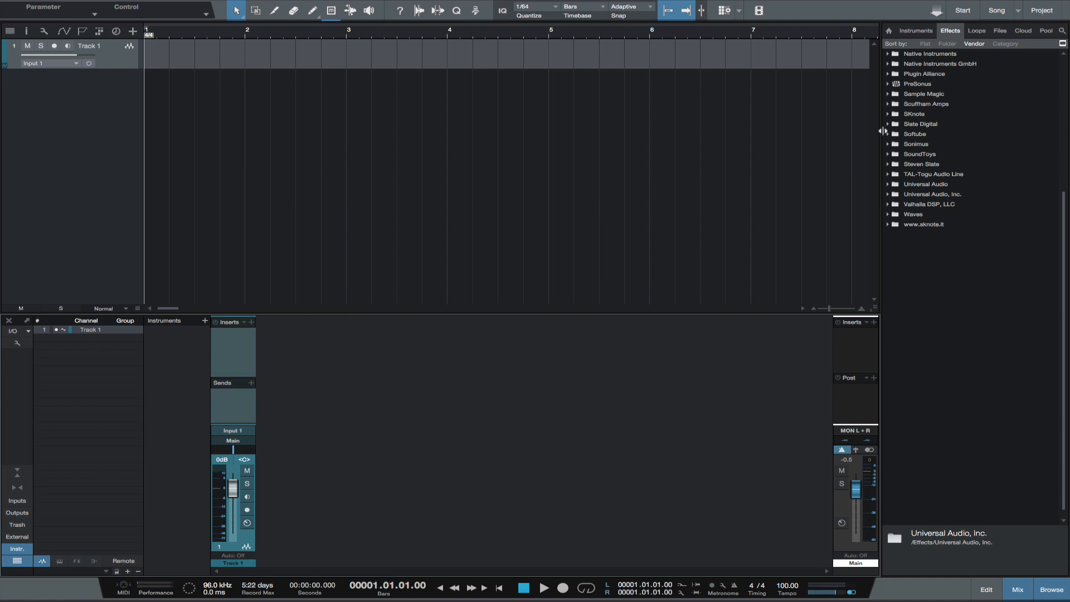
left_click(920, 124)
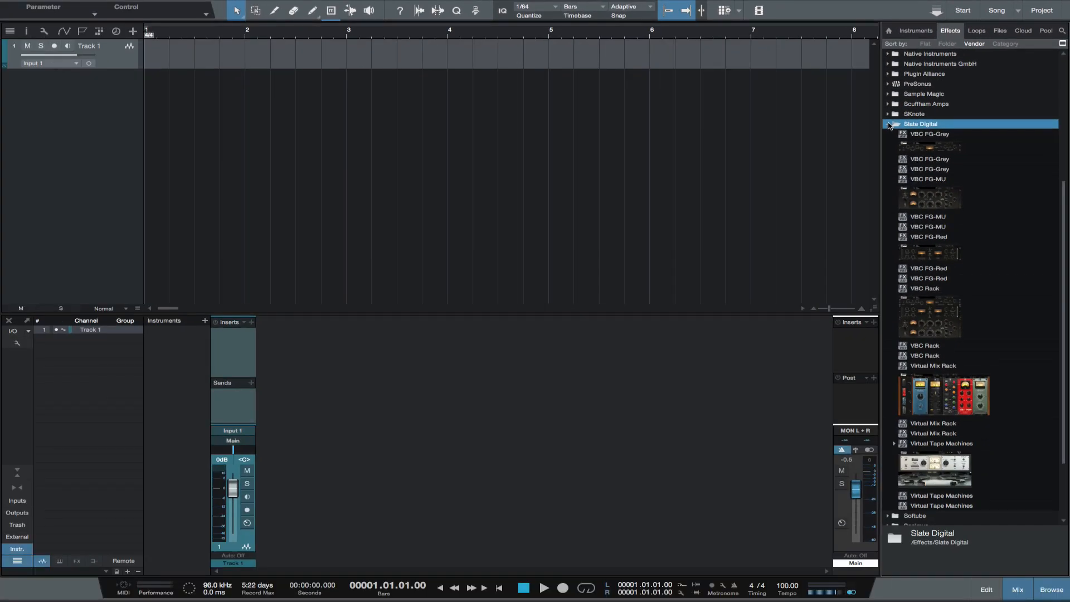
left_click(888, 124)
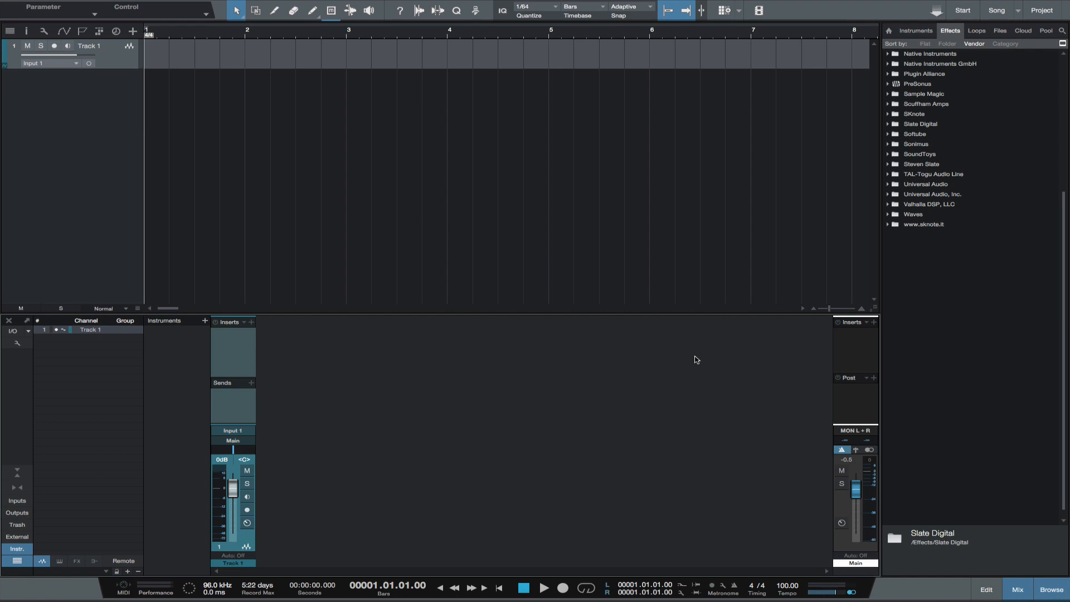